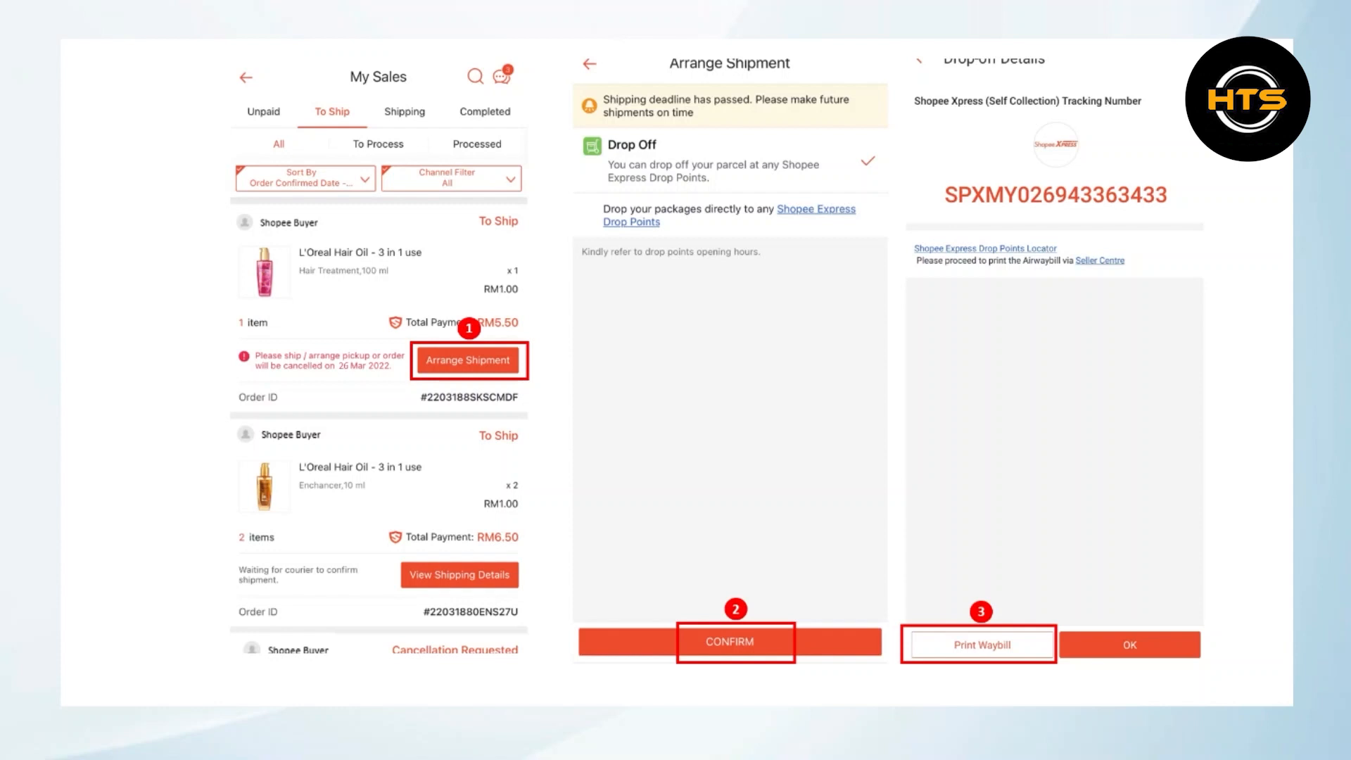
Confirm drop-off shipment for the L'Oreal Hair Oil order and request its waybill.
left_click(978, 645)
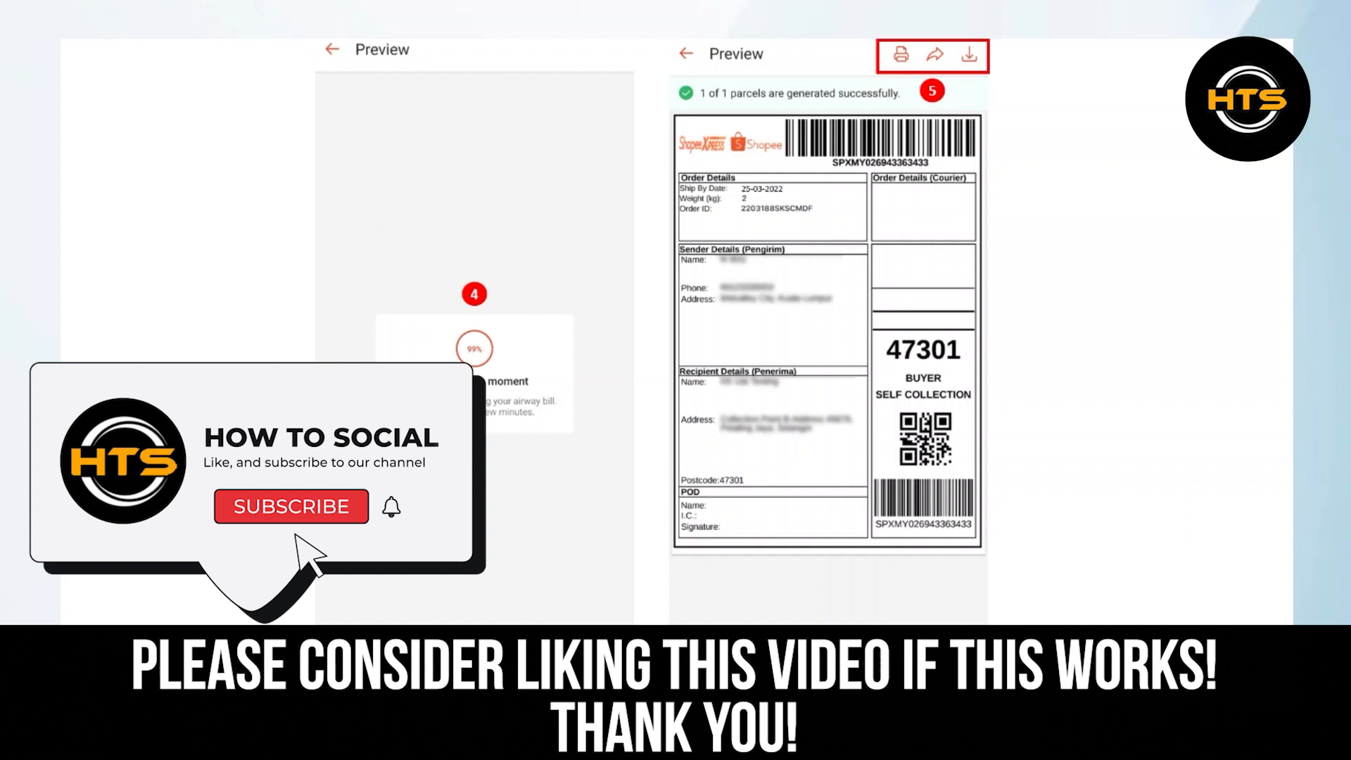
View the generated airway bill on the Preview screen with print, share and download options.
left_click(291, 505)
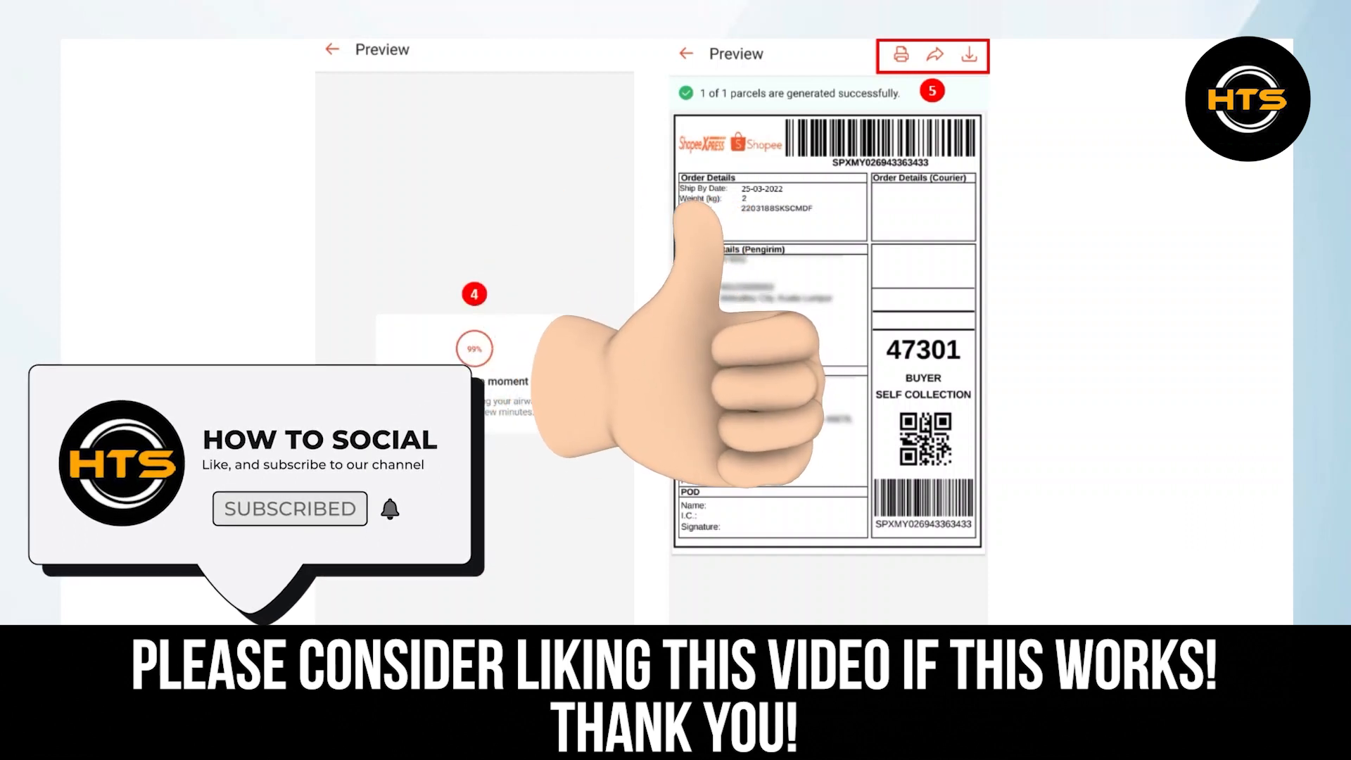